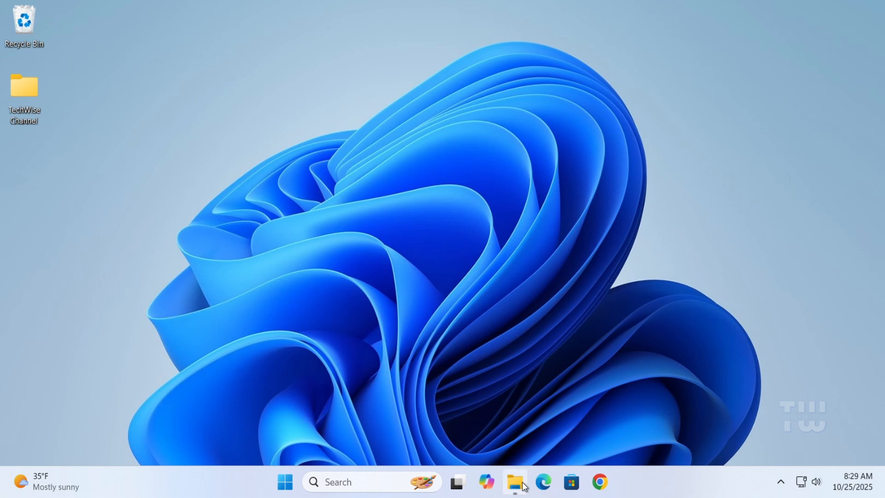
- Browse to C:\Windows\System32\drivers\etc in File Explorer and select the hosts file
{"action": "left_click", "coordinate": [515, 481]}
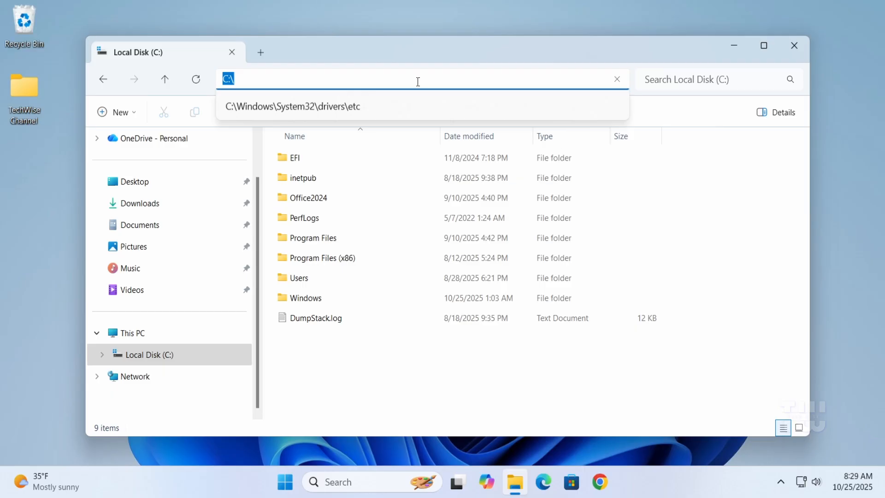
{"action": "key", "text": "Return"}
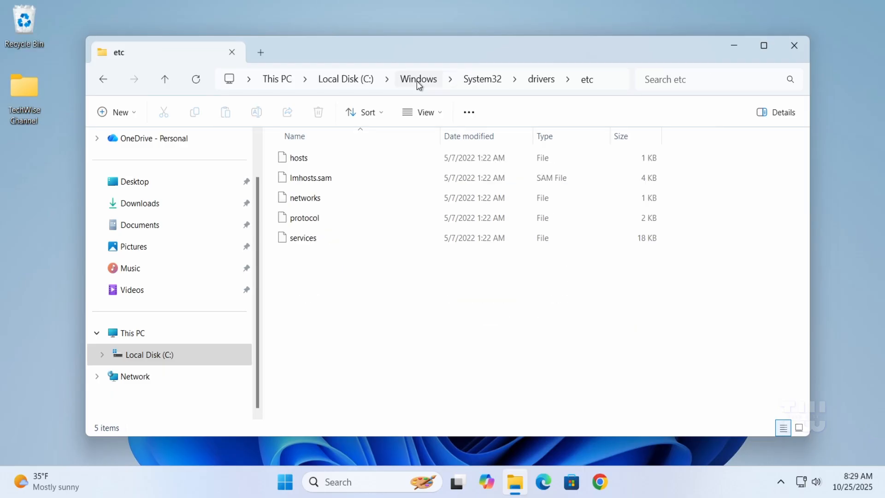
{"action": "left_click", "coordinate": [298, 157]}
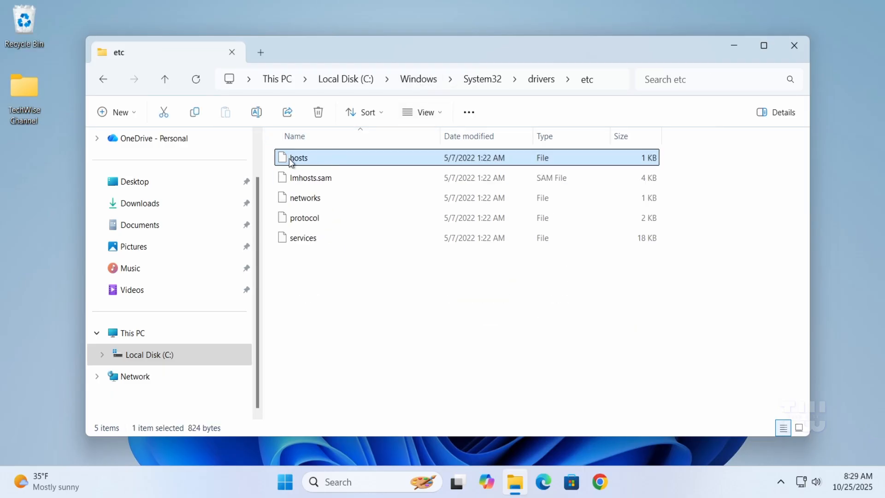
{"action": "mouse_move", "coordinate": [361, 162]}
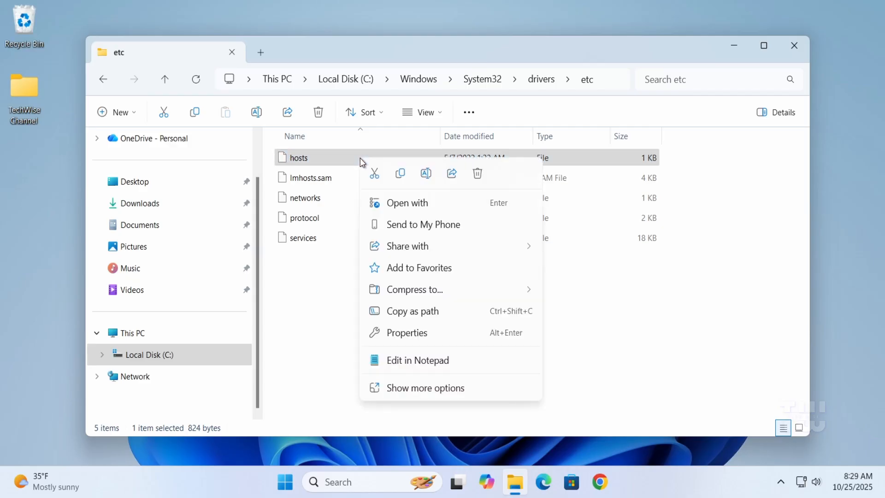
{"action": "mouse_move", "coordinate": [418, 360]}
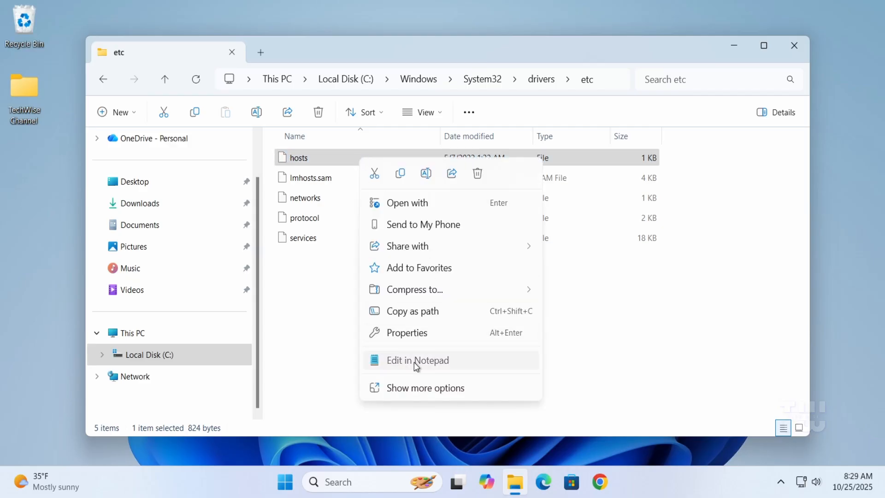
- Edit hosts in Notepad and inspect the DNS comment and 127.0.0.1 localhost example line
{"action": "left_click", "coordinate": [418, 361]}
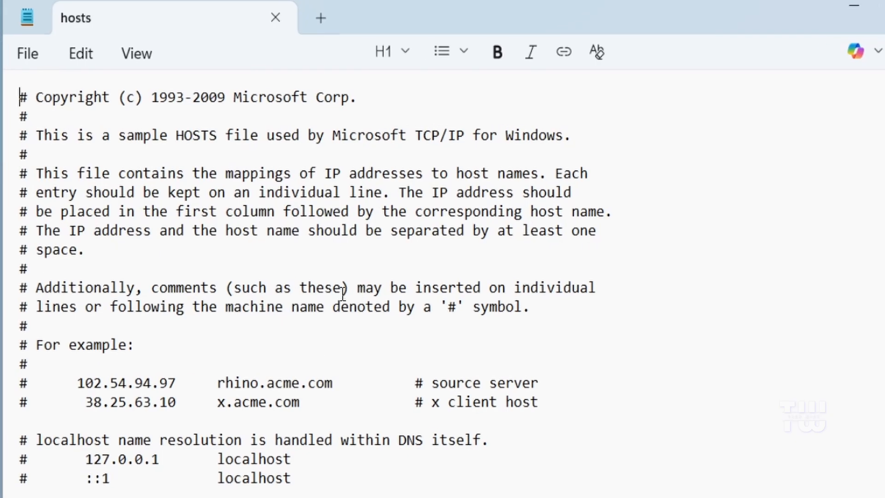
{"action": "mouse_move", "coordinate": [287, 420]}
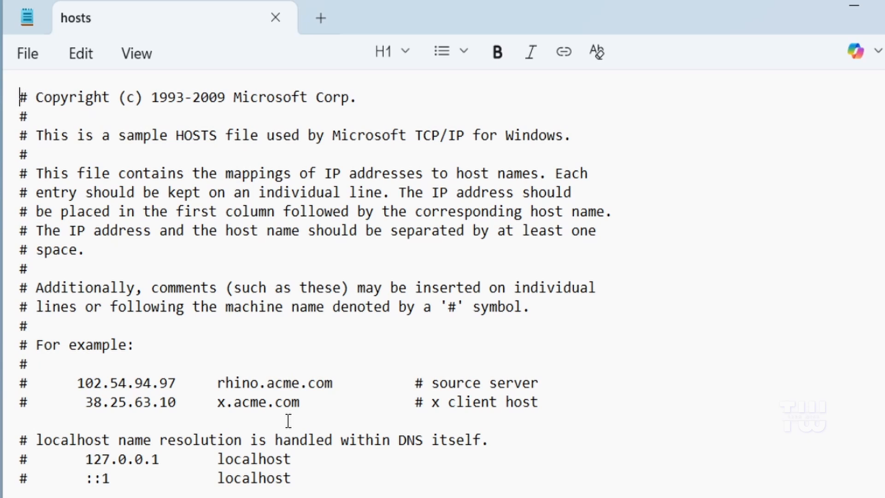
{"action": "double_click", "coordinate": [122, 382]}
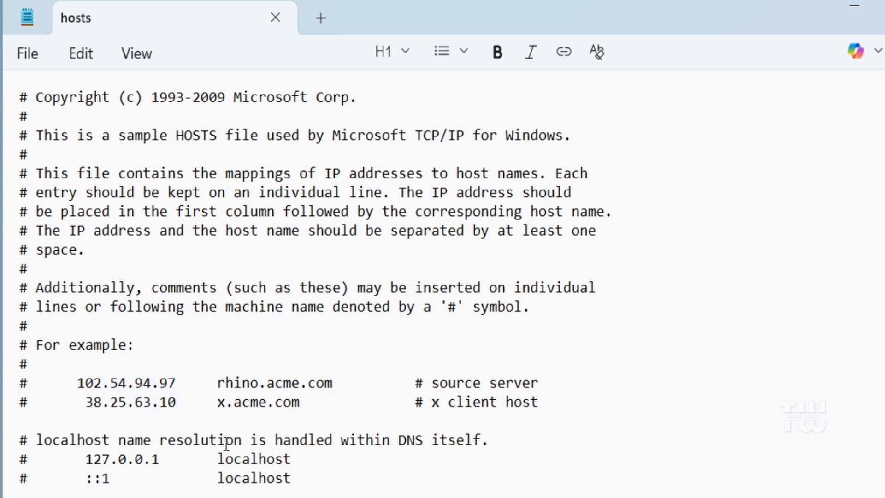
{"action": "mouse_move", "coordinate": [378, 436]}
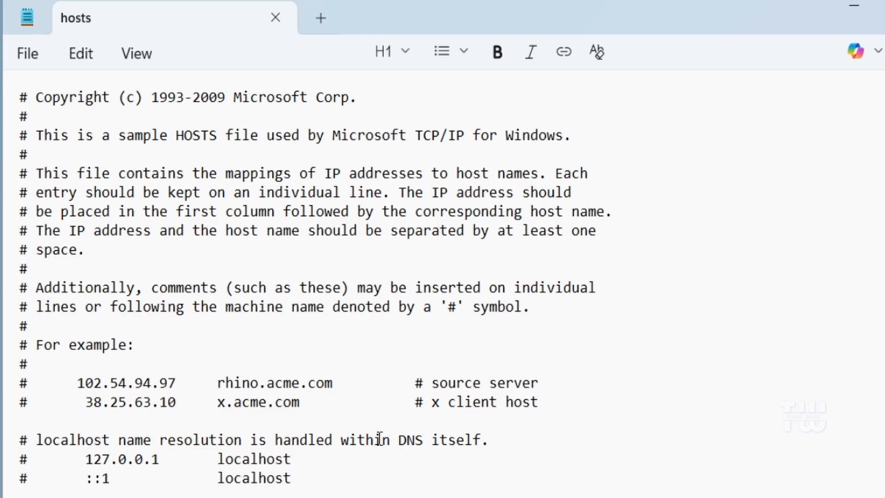
{"action": "double_click", "coordinate": [406, 440]}
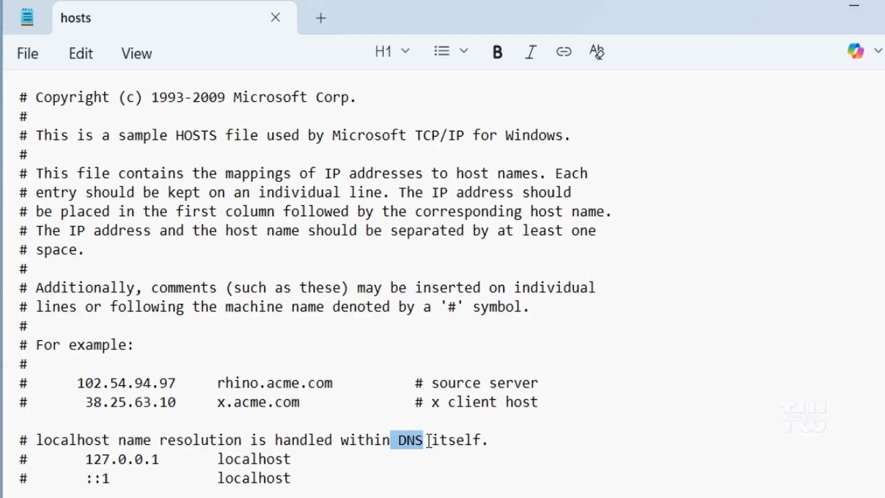
{"action": "left_click", "coordinate": [338, 440]}
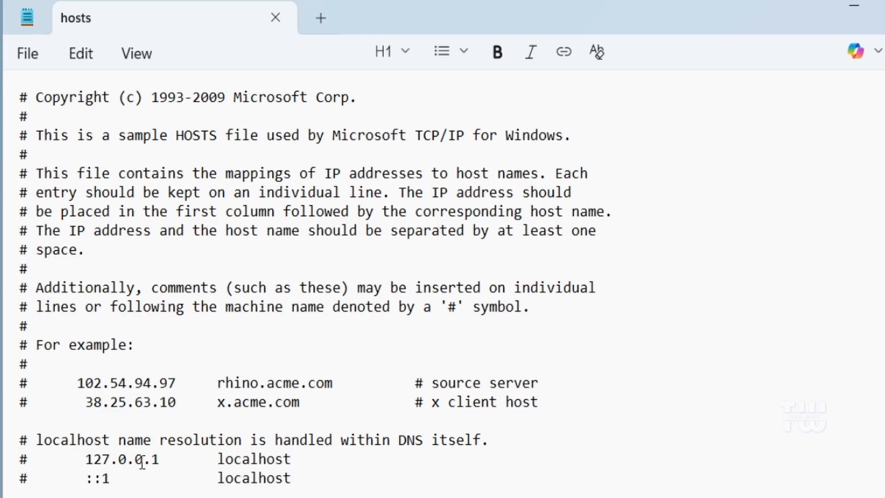
{"action": "double_click", "coordinate": [122, 459]}
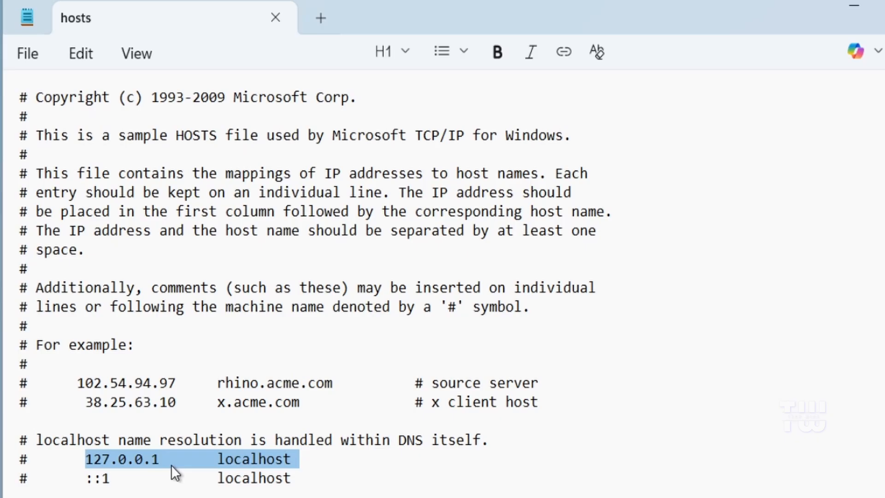
{"action": "mouse_move", "coordinate": [261, 476]}
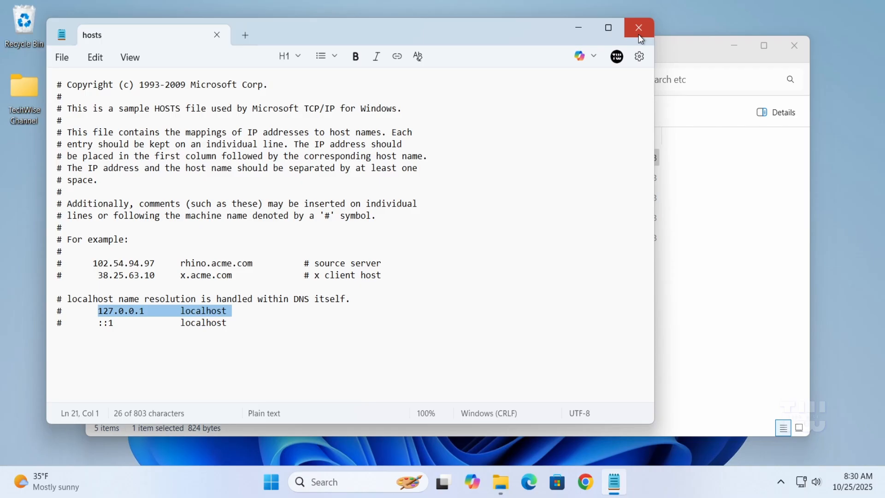
- Close the unelevated hosts file and search Start for notepad
{"action": "left_click", "coordinate": [639, 27]}
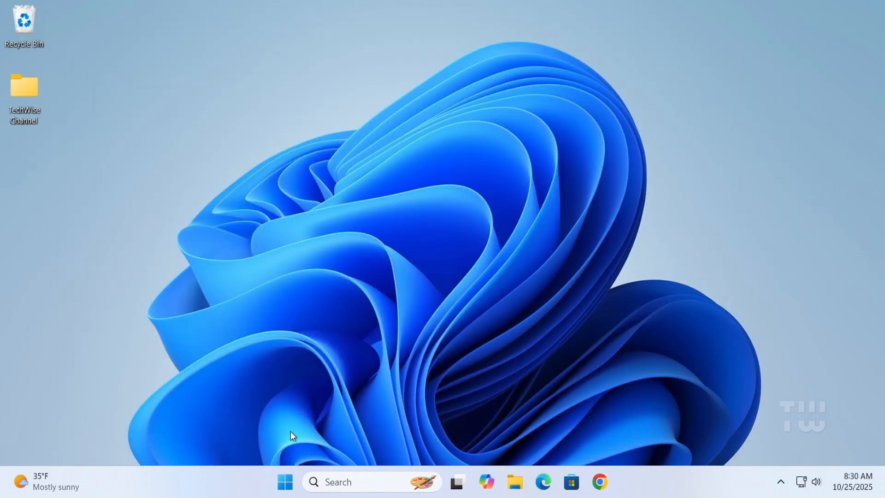
{"action": "left_click", "coordinate": [285, 481]}
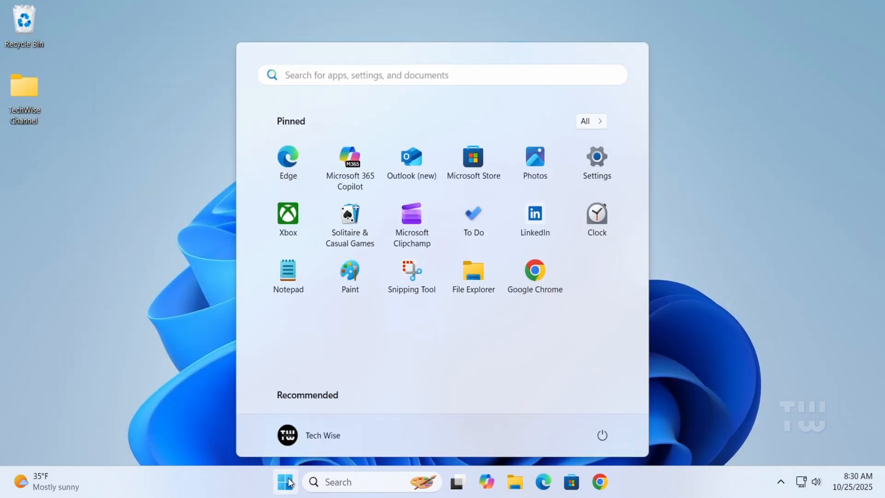
{"action": "type", "text": "notp"}
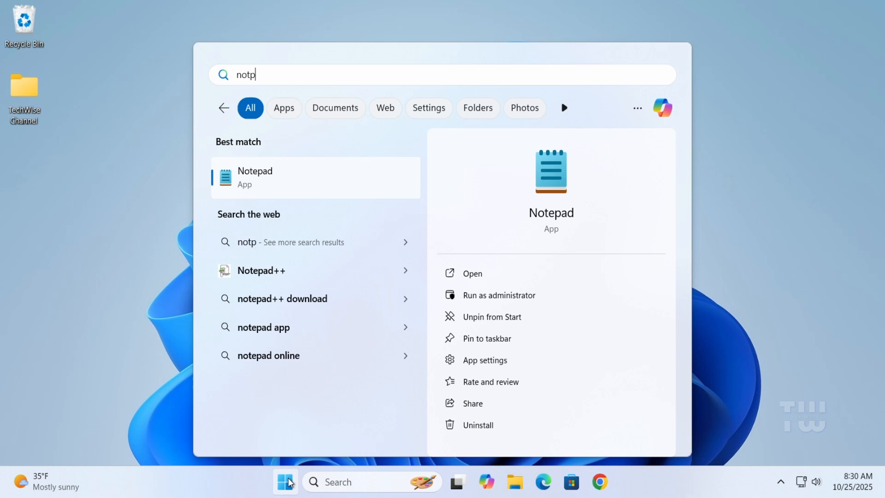
{"action": "type", "text": "ead"}
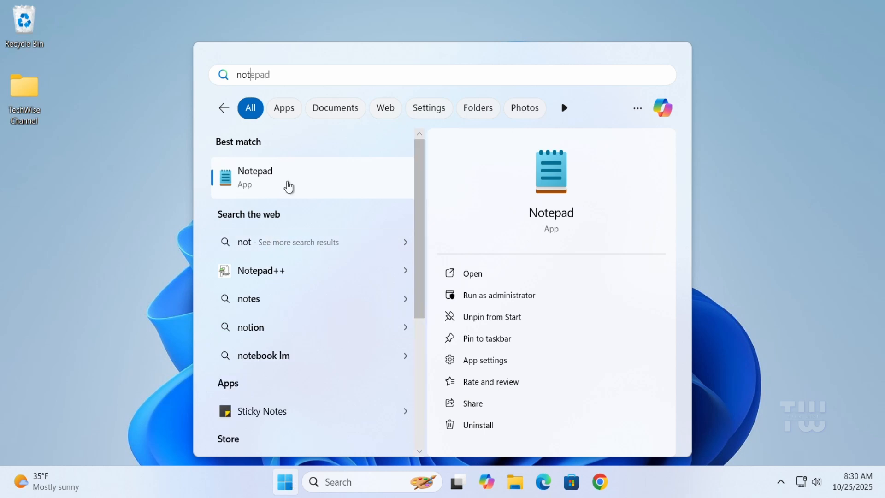
- Run Notepad as administrator and approve the User Account Control prompt
{"action": "right_click", "coordinate": [254, 177]}
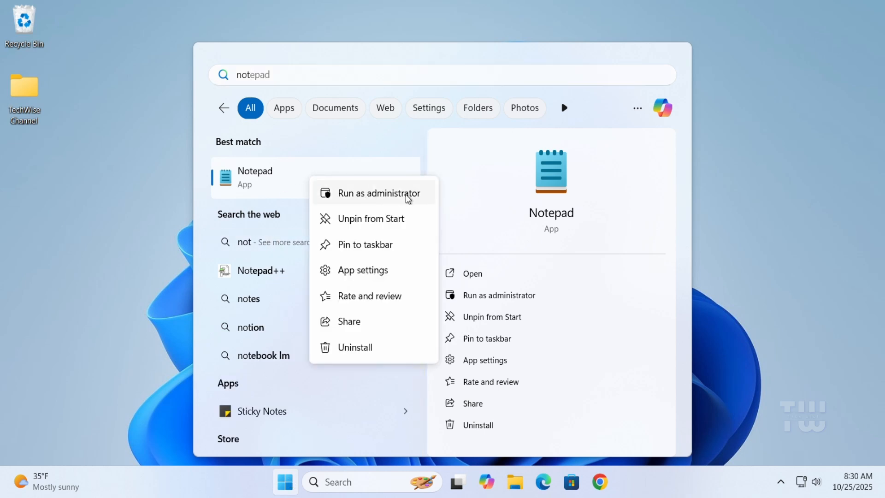
{"action": "left_click", "coordinate": [378, 193]}
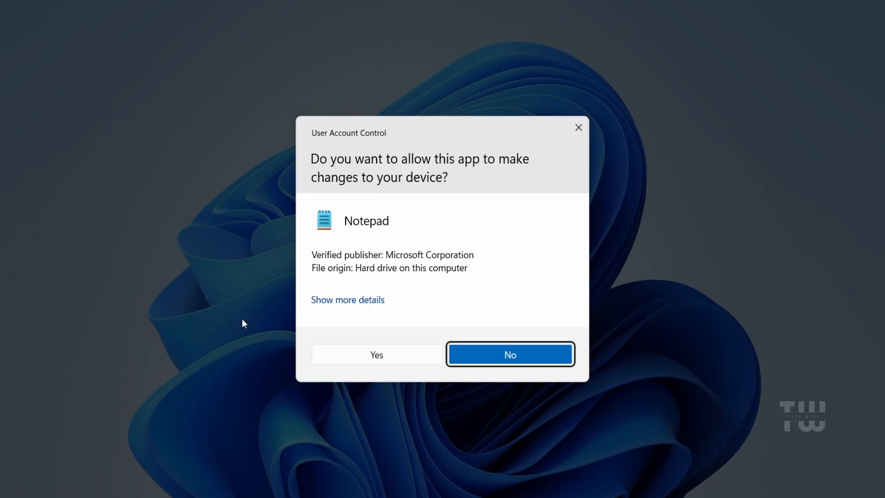
{"action": "left_click", "coordinate": [377, 354]}
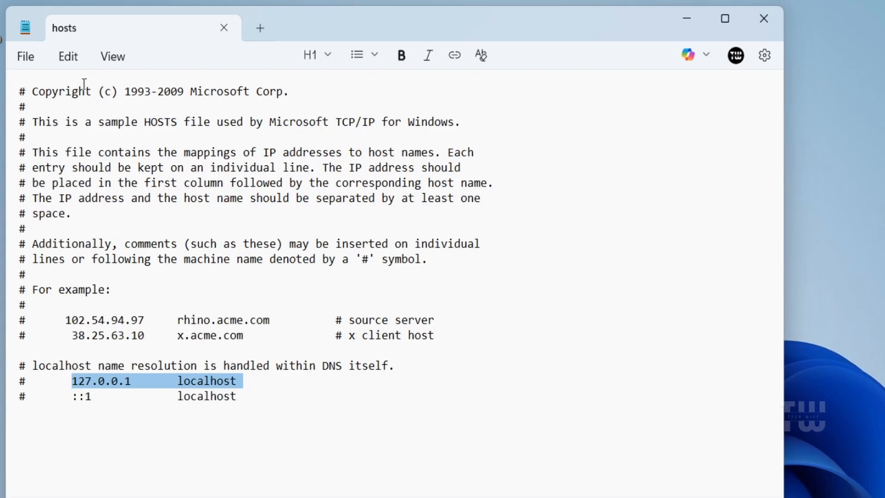
- Bring up the Open dialog and point it at C:\Windows\System32\drivers\etc
{"action": "left_click", "coordinate": [26, 56]}
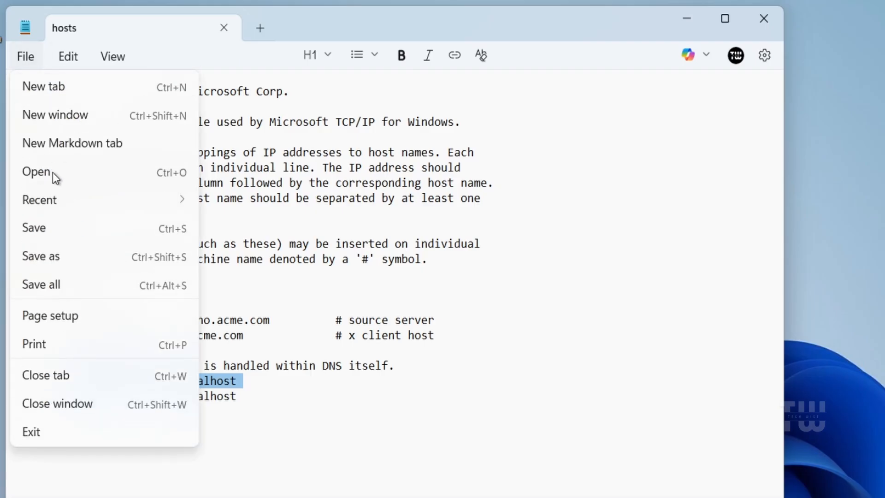
{"action": "left_click", "coordinate": [37, 172]}
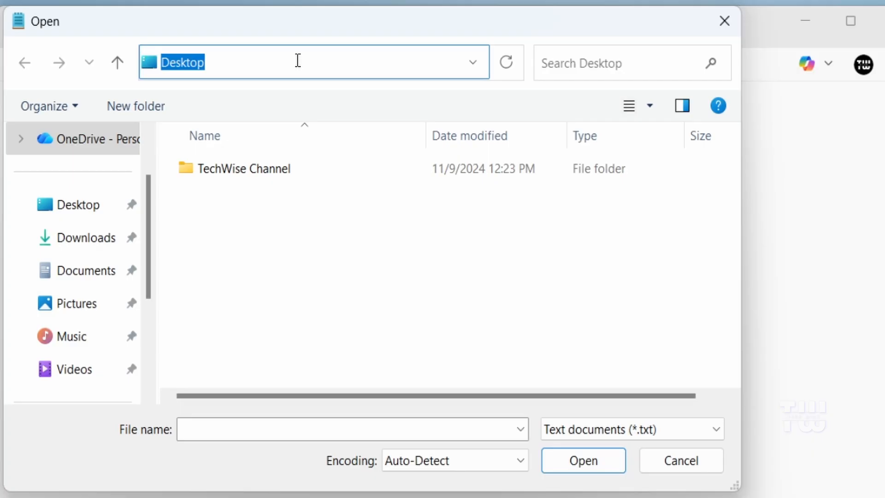
{"action": "type", "text": "C:\\Windows\\System32\\drivers\\etc"}
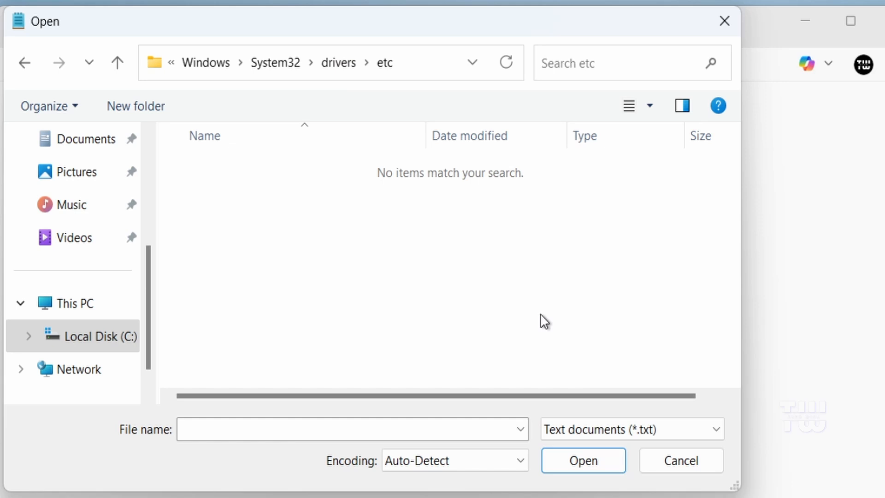
{"action": "mouse_move", "coordinate": [683, 435]}
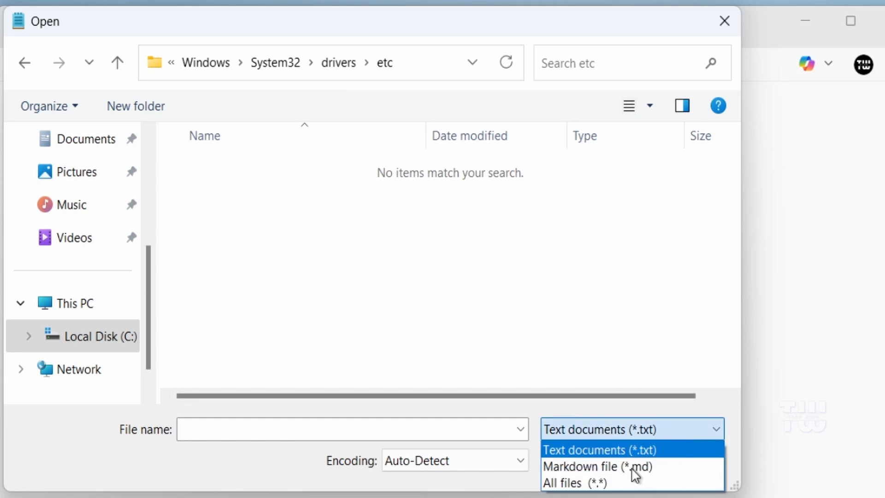
- Show All files, select hosts and load it into the administrator Notepad session
{"action": "left_click", "coordinate": [574, 482]}
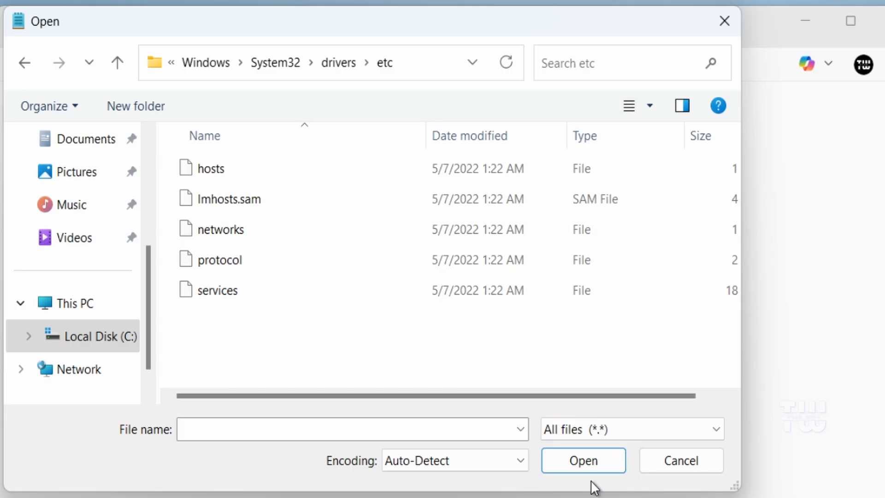
{"action": "left_click", "coordinate": [210, 168]}
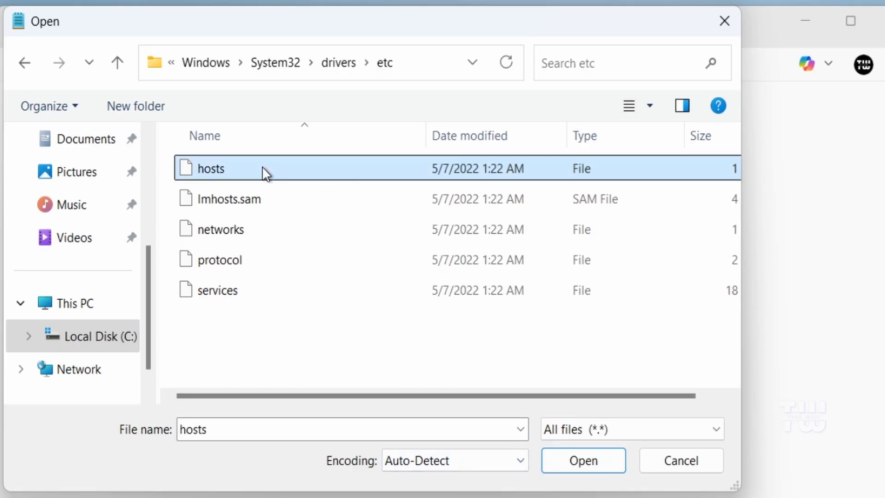
{"action": "mouse_move", "coordinate": [406, 243]}
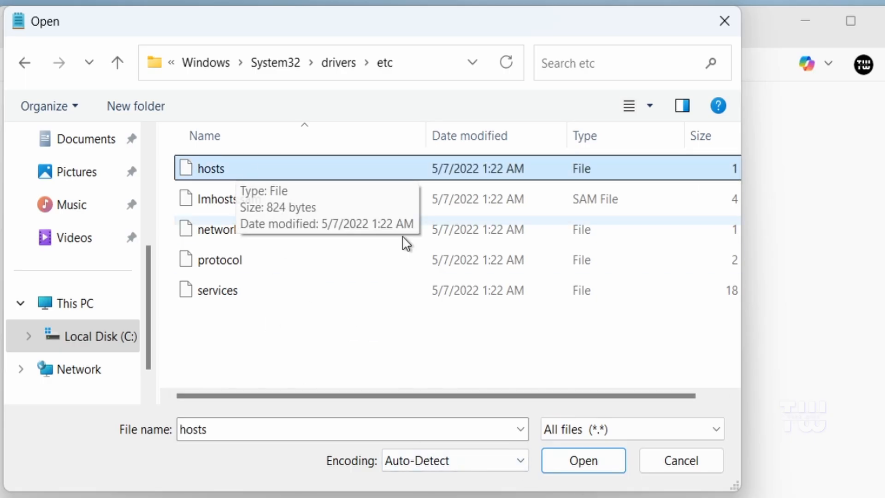
{"action": "left_click", "coordinate": [583, 460]}
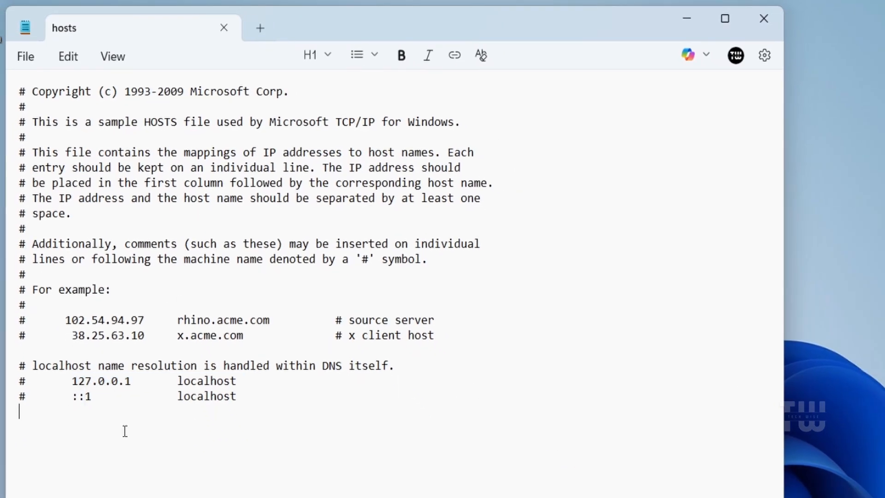
- Add the 127.0.0.1 tiktok.com entry and compare it with the commented localhost example
{"action": "type", "text": "127.0.0.1\ttiktok.com"}
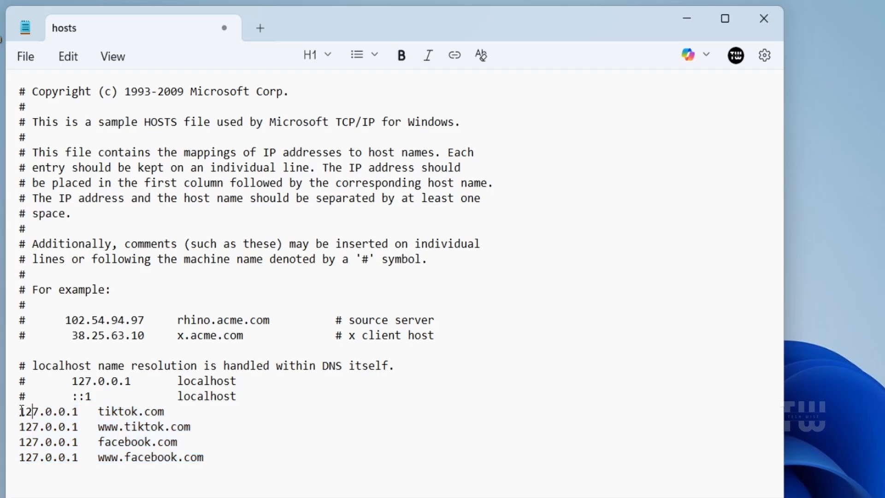
{"action": "double_click", "coordinate": [30, 411]}
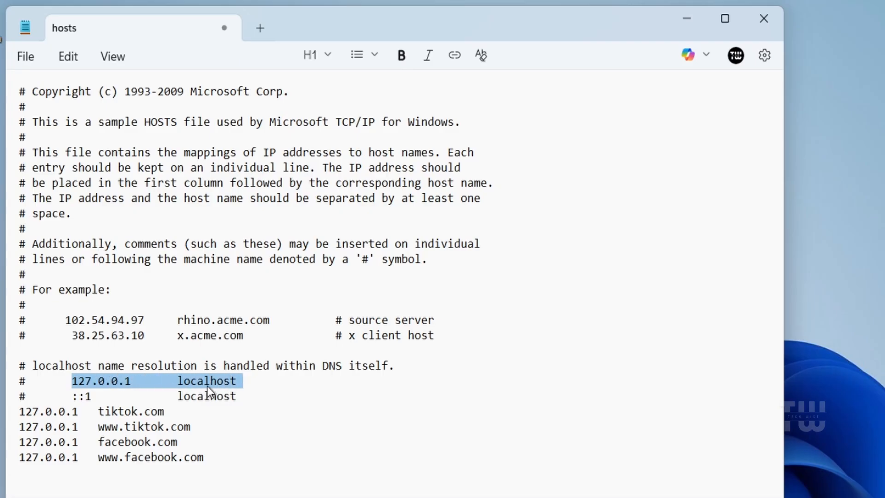
{"action": "mouse_move", "coordinate": [130, 449]}
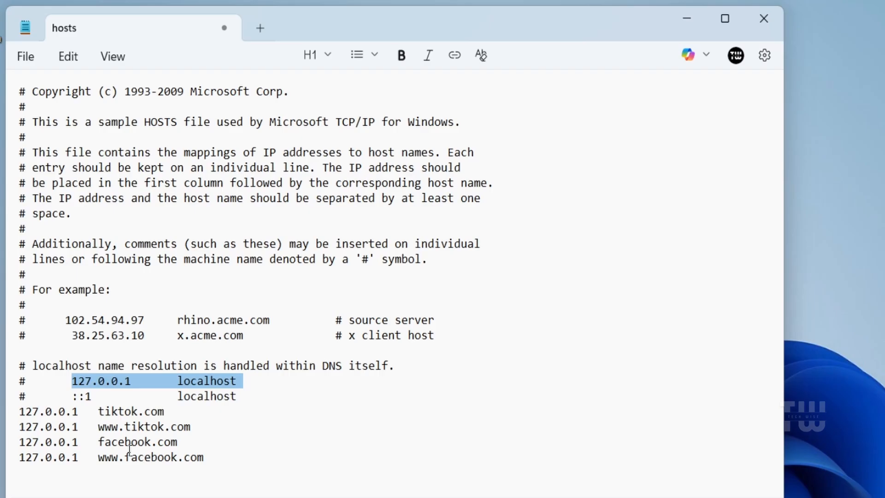
{"action": "left_click", "coordinate": [22, 411]}
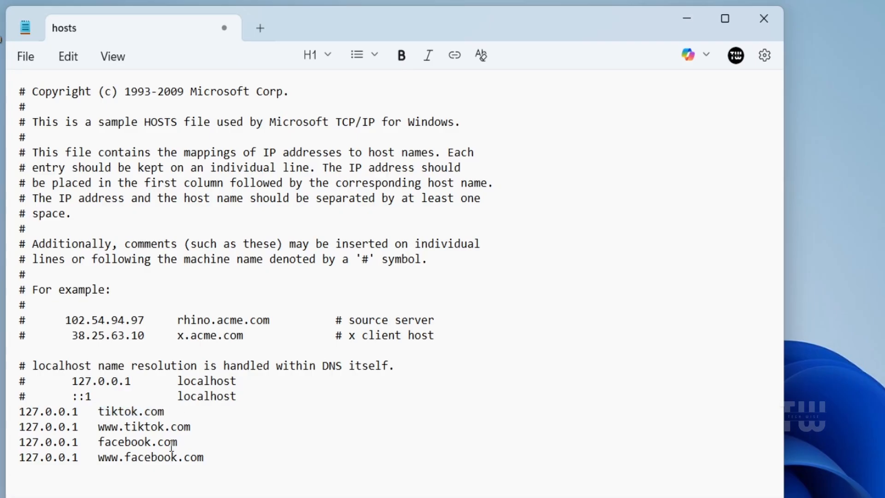
{"action": "mouse_move", "coordinate": [178, 459]}
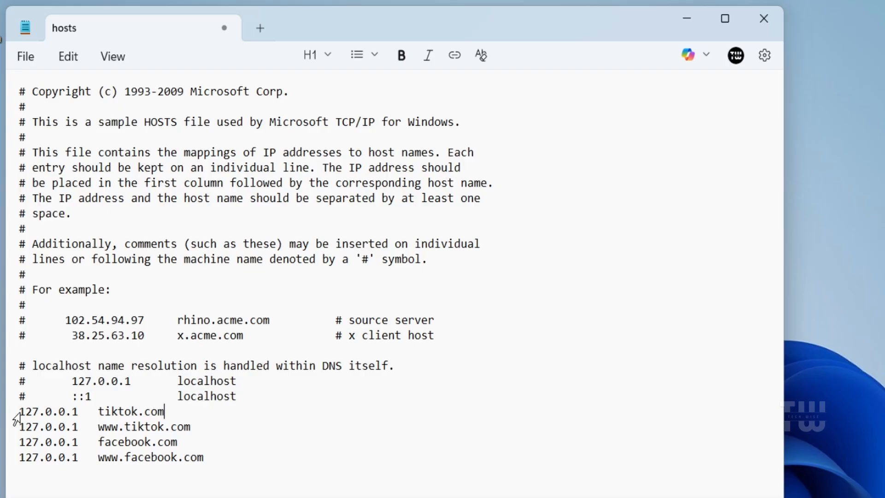
{"action": "triple_click", "coordinate": [91, 412]}
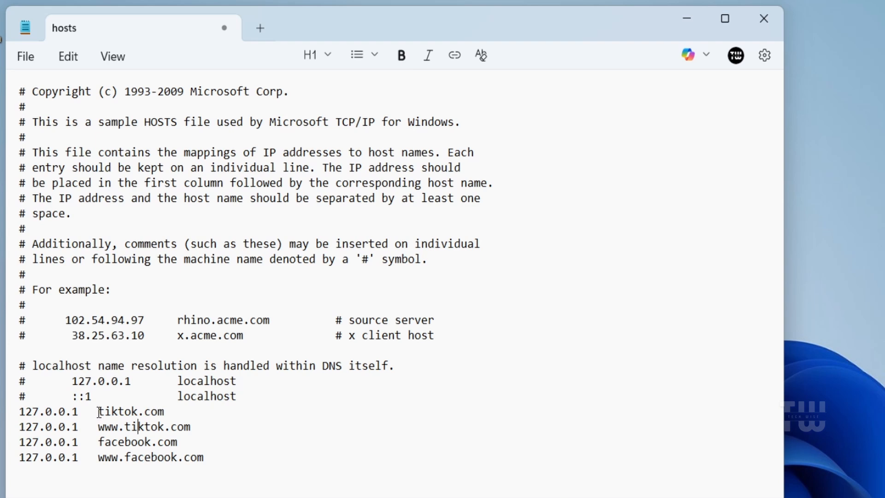
{"action": "double_click", "coordinate": [131, 412]}
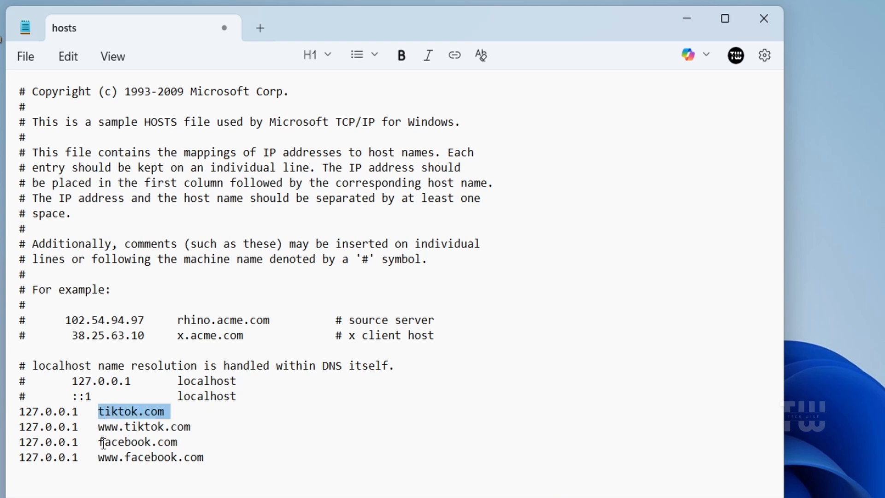
{"action": "double_click", "coordinate": [144, 426]}
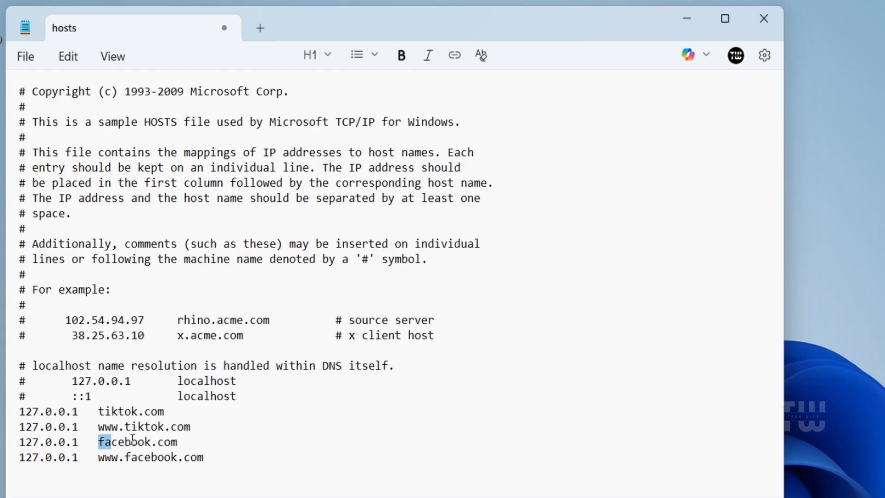
{"action": "double_click", "coordinate": [152, 457]}
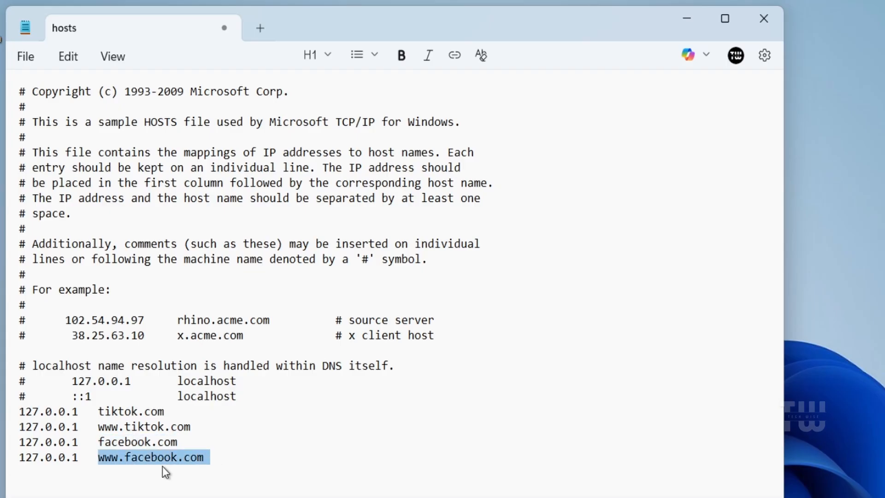
{"action": "mouse_move", "coordinate": [147, 458]}
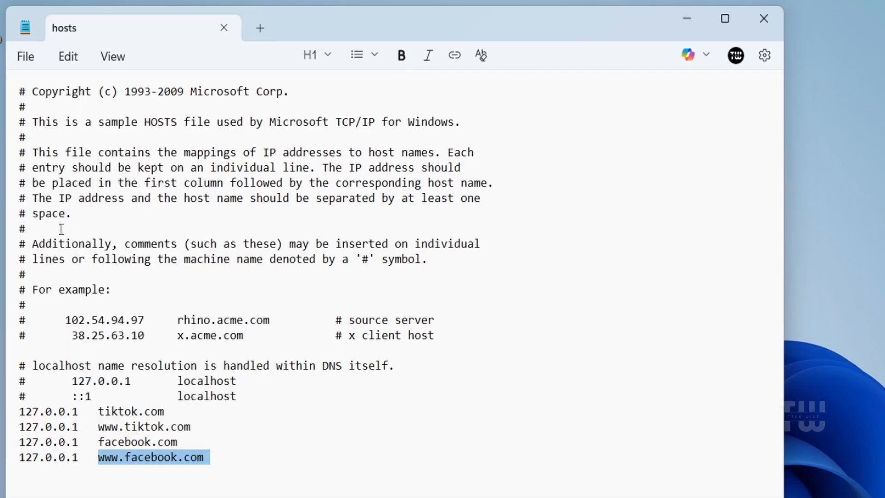
- Close the saved hosts file and launch Google Chrome from the taskbar
{"action": "left_click", "coordinate": [763, 19]}
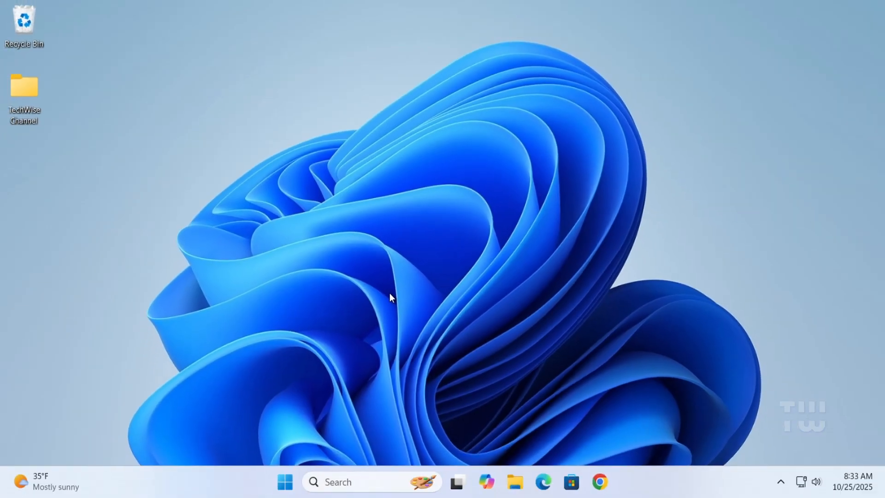
{"action": "mouse_move", "coordinate": [574, 439]}
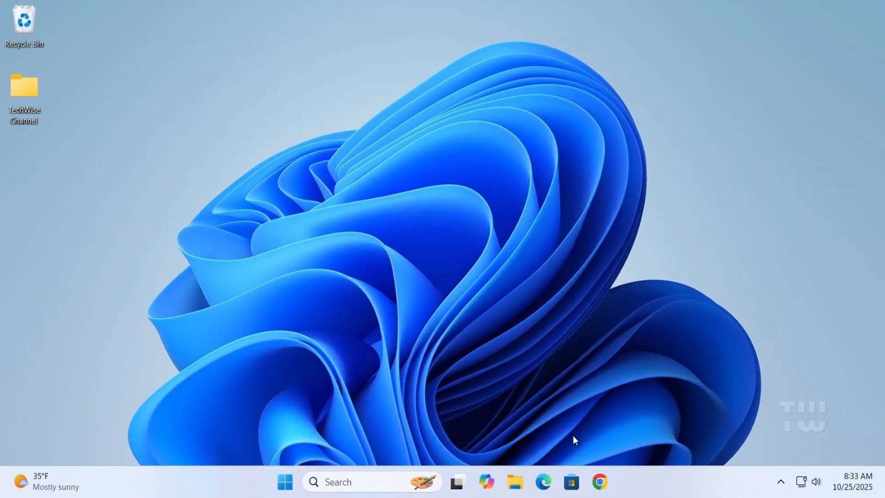
{"action": "mouse_move", "coordinate": [539, 377]}
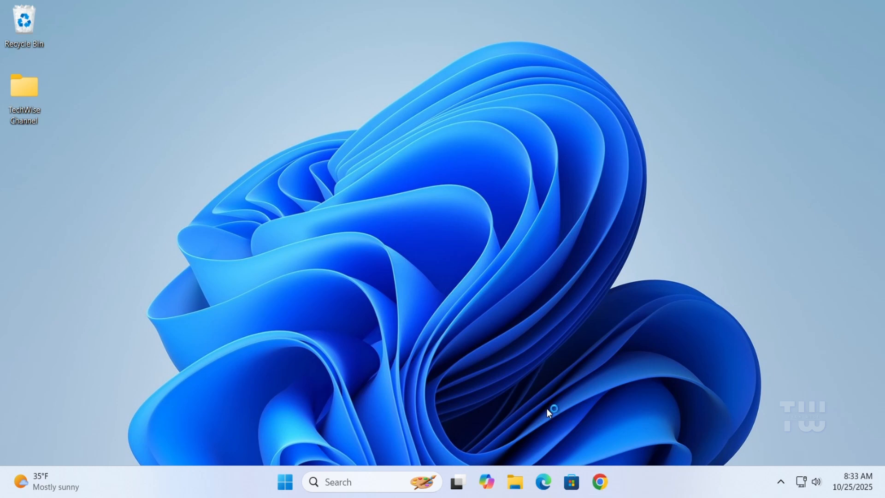
{"action": "left_click", "coordinate": [599, 482]}
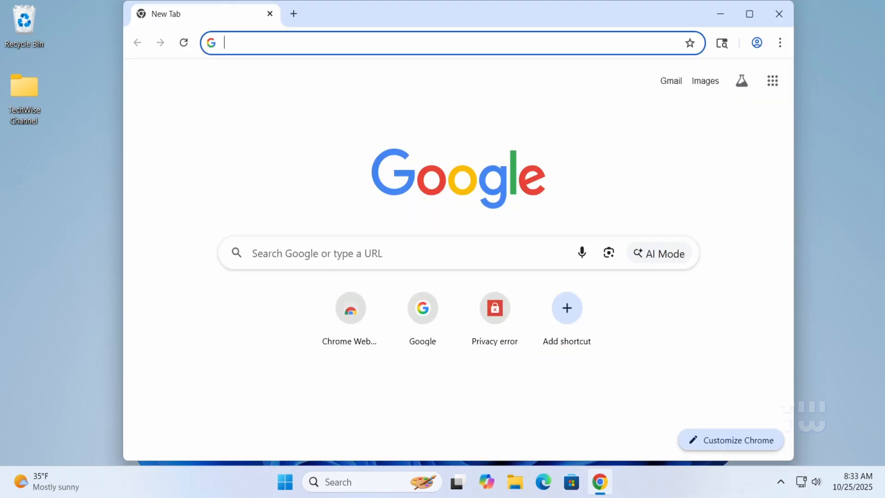
{"action": "mouse_move", "coordinate": [149, 309]}
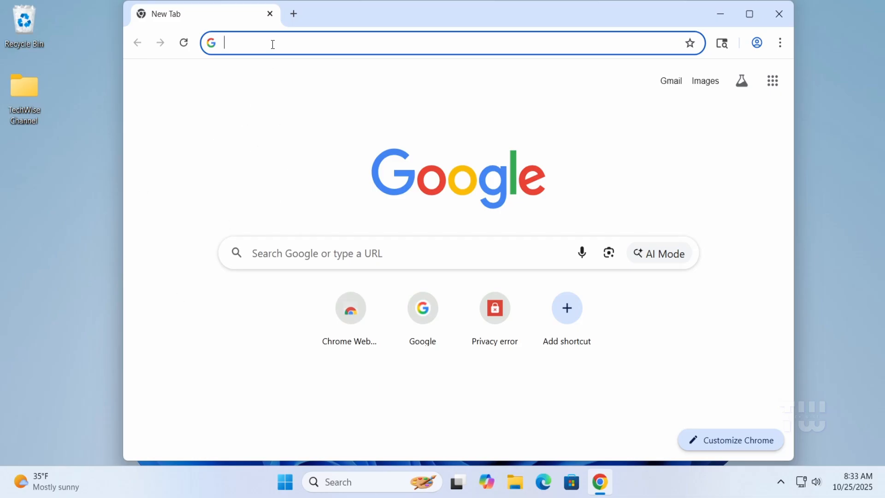
{"action": "type", "text": "www.facebook.com"}
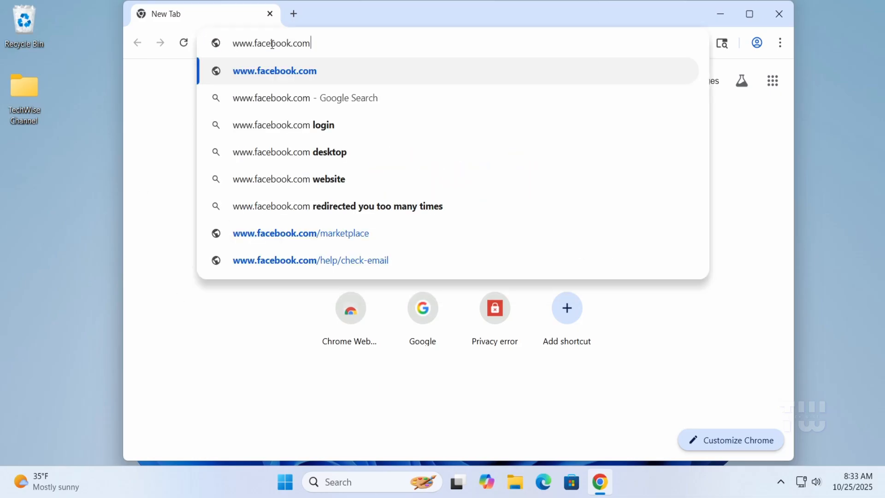
{"action": "key", "text": "Return"}
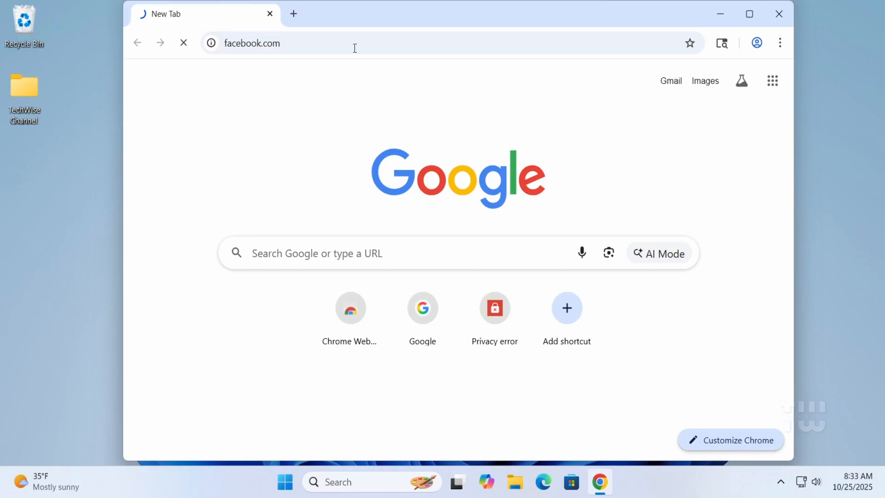
{"action": "key", "text": "Return"}
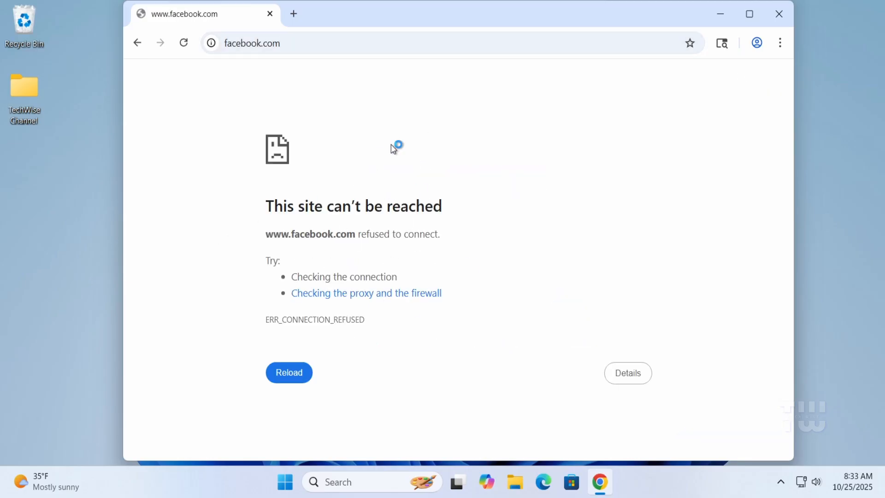
{"action": "mouse_move", "coordinate": [723, 101]}
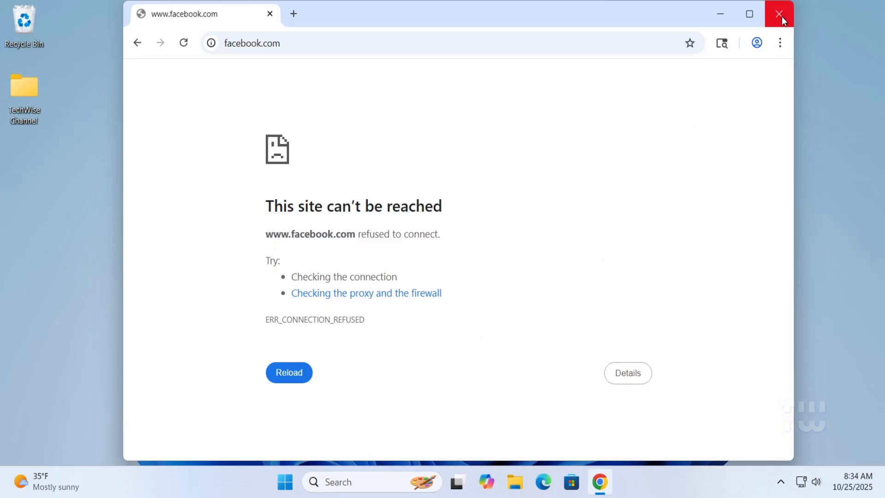
{"action": "left_click", "coordinate": [780, 14]}
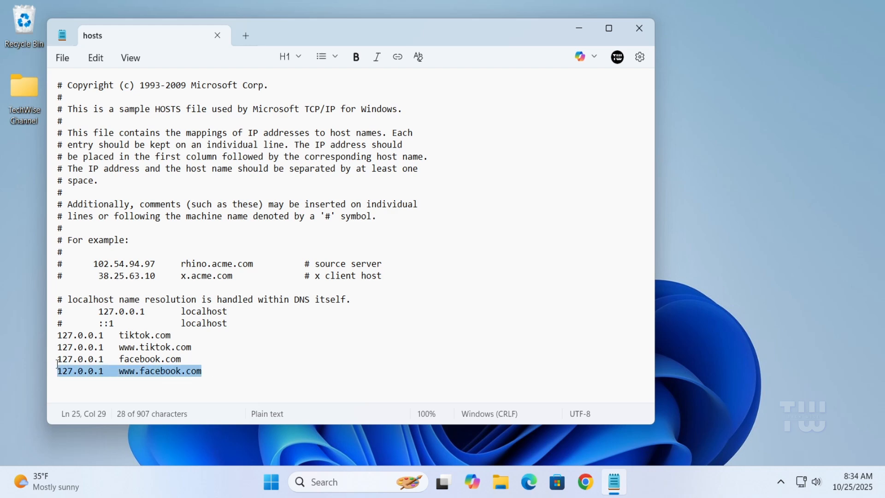
- Delete the facebook.com entries, keeping the tiktok lines, and save the hosts file
{"action": "key", "text": "Delete"}
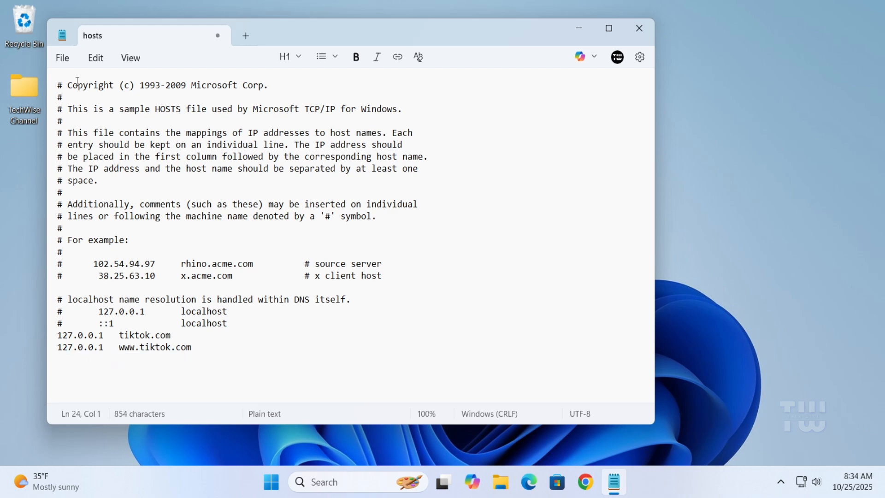
{"action": "left_click", "coordinate": [62, 57]}
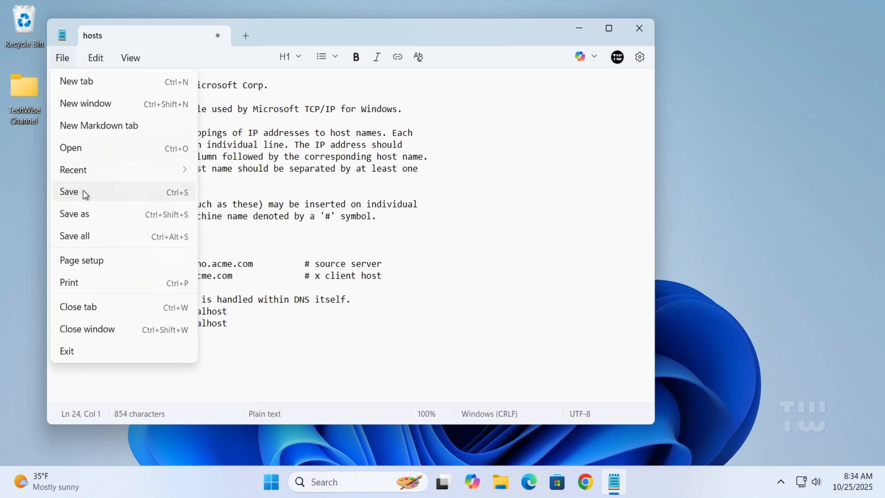
{"action": "left_click", "coordinate": [66, 350]}
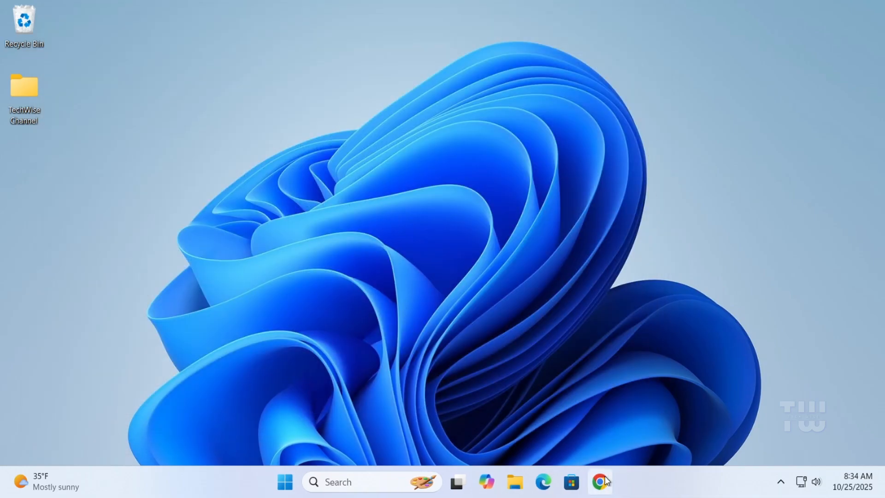
- Reopen Chrome and load facebook.com so the Facebook login page appears
{"action": "left_click", "coordinate": [599, 481]}
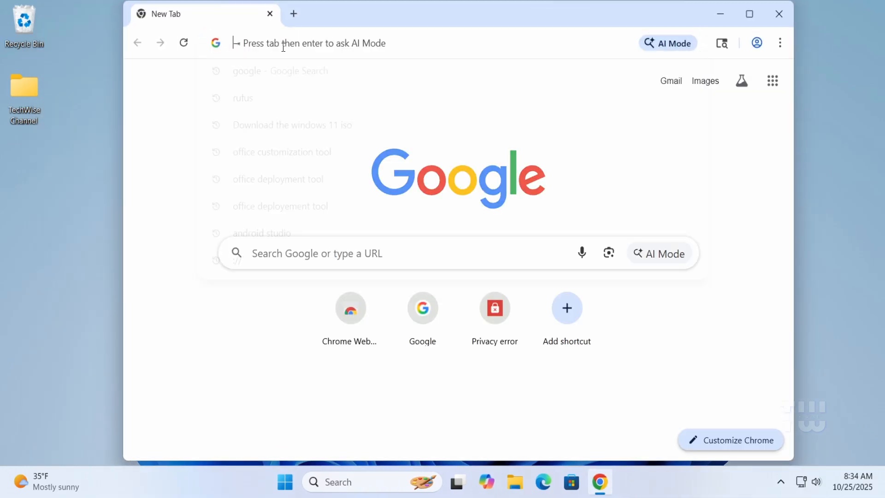
{"action": "type", "text": "facebook.com"}
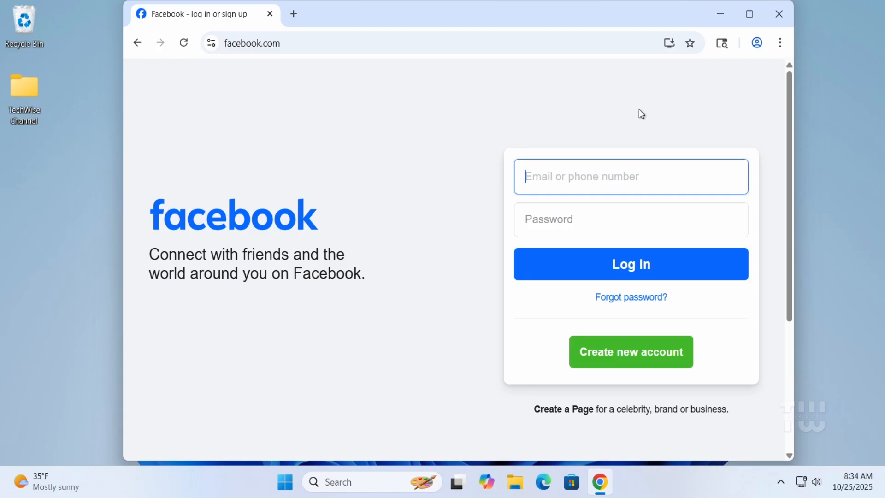
{"action": "mouse_move", "coordinate": [724, 99]}
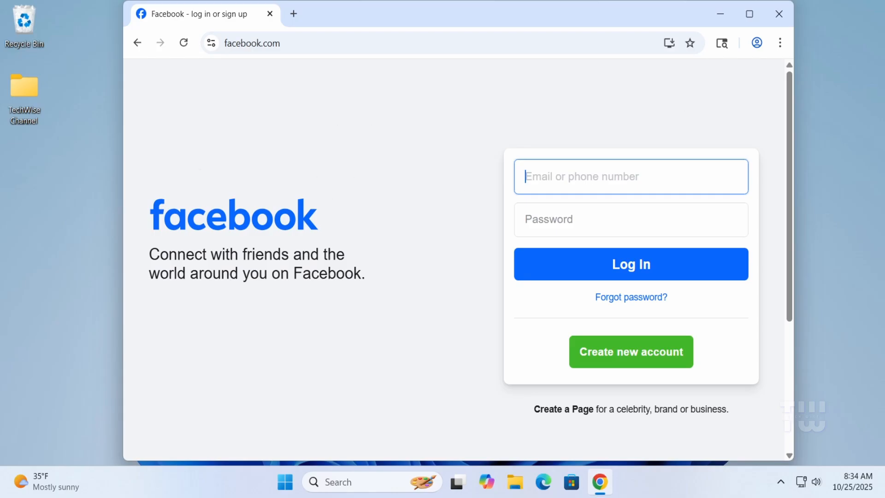
{"action": "mouse_move", "coordinate": [199, 174]}
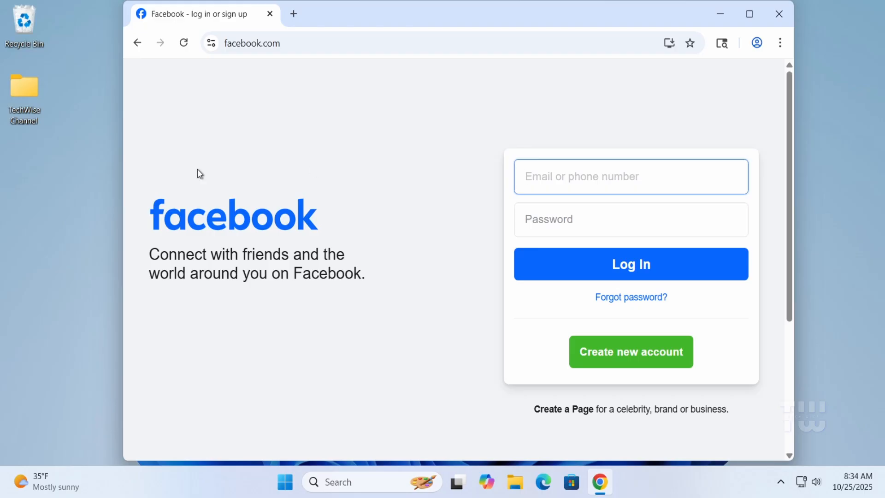
{"action": "mouse_move", "coordinate": [725, 99]}
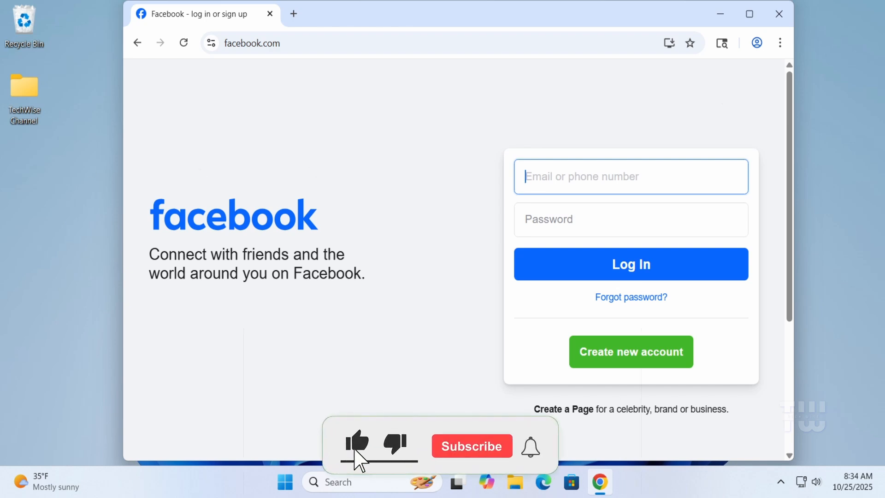
{"action": "left_click", "coordinate": [471, 446]}
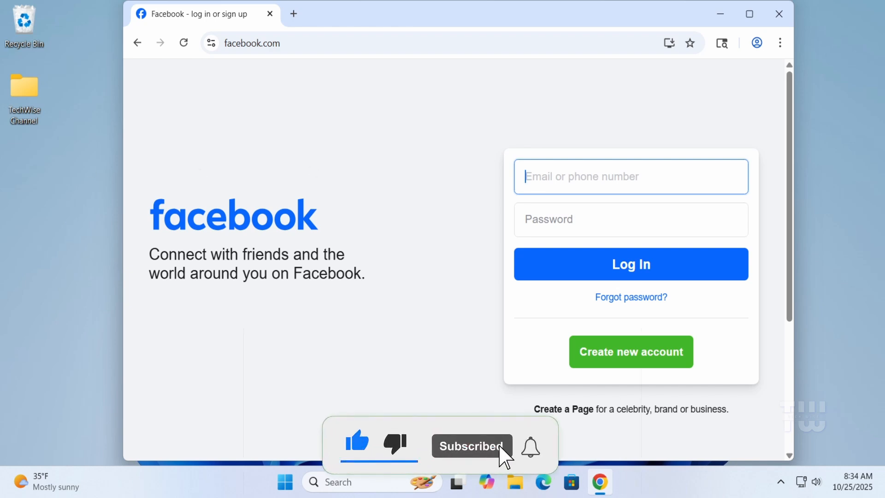